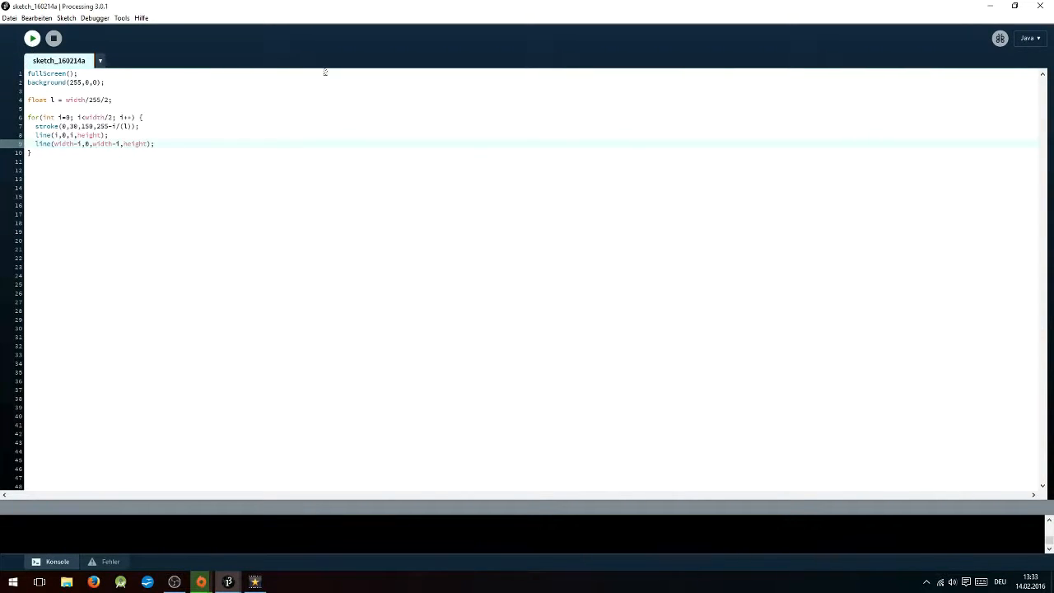
Run the gradient sketch full screen to check it, then stop it
left_click(31, 38)
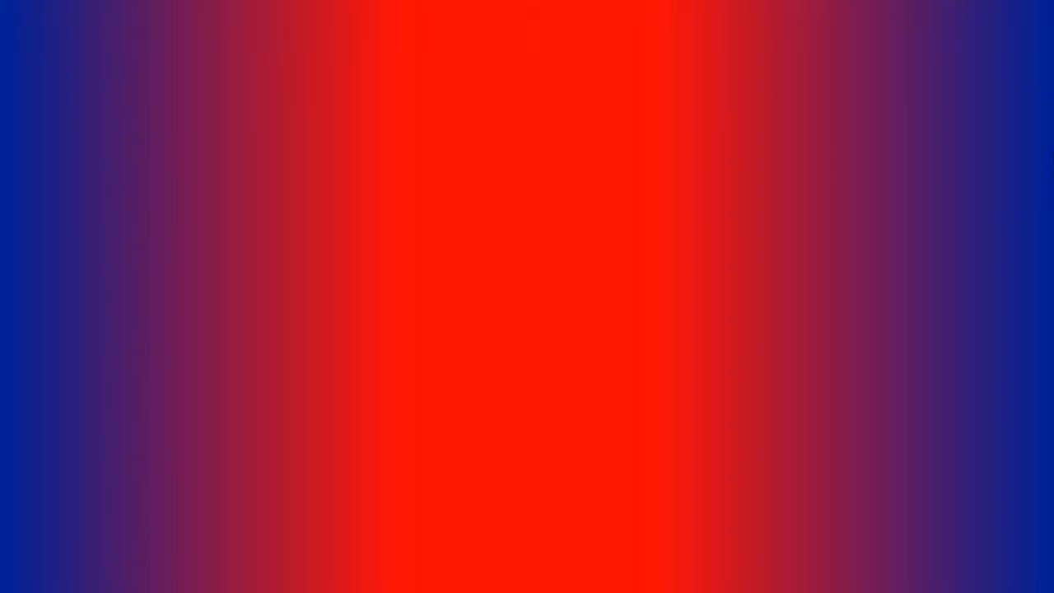
left_click(53, 38)
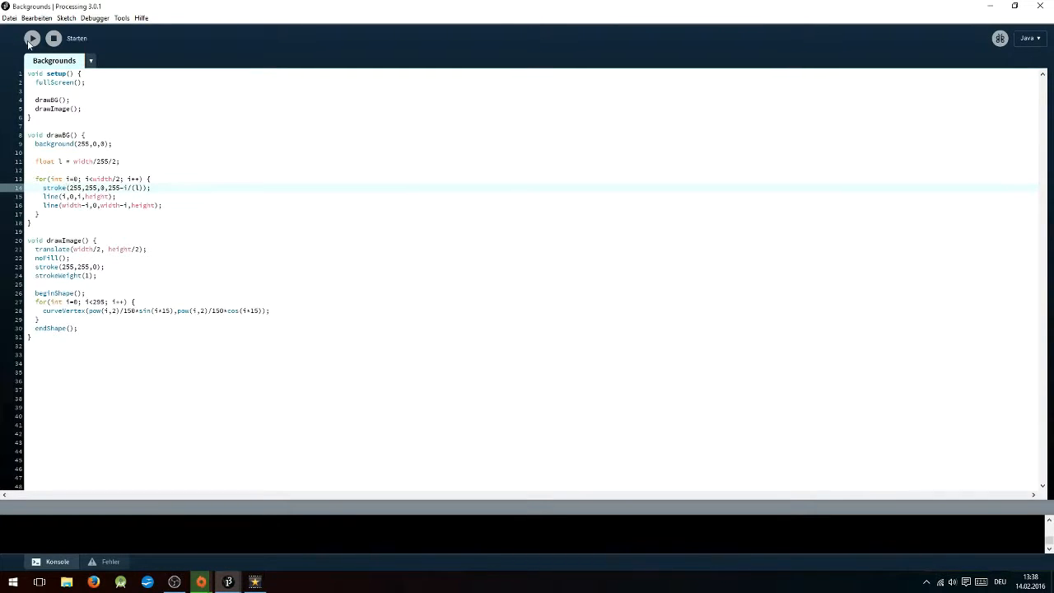
left_click(31, 38)
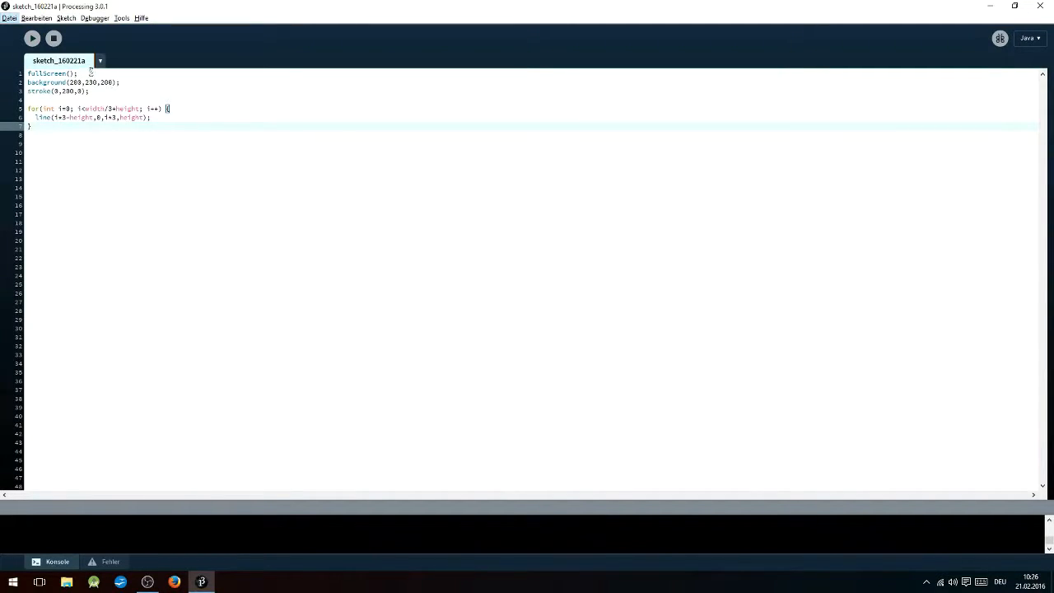
left_click(31, 37)
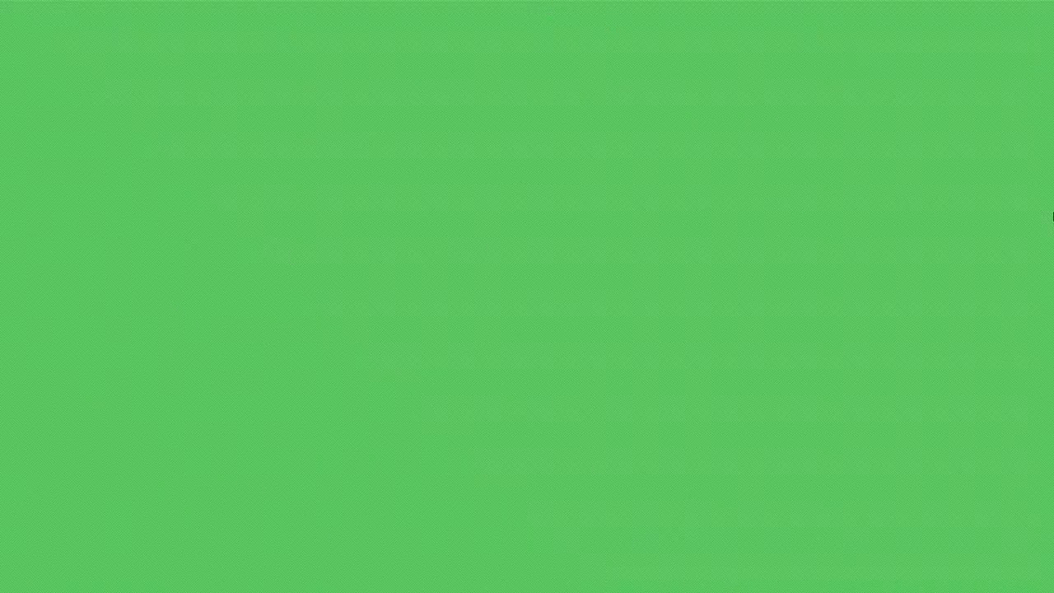
mouse_move(293, 481)
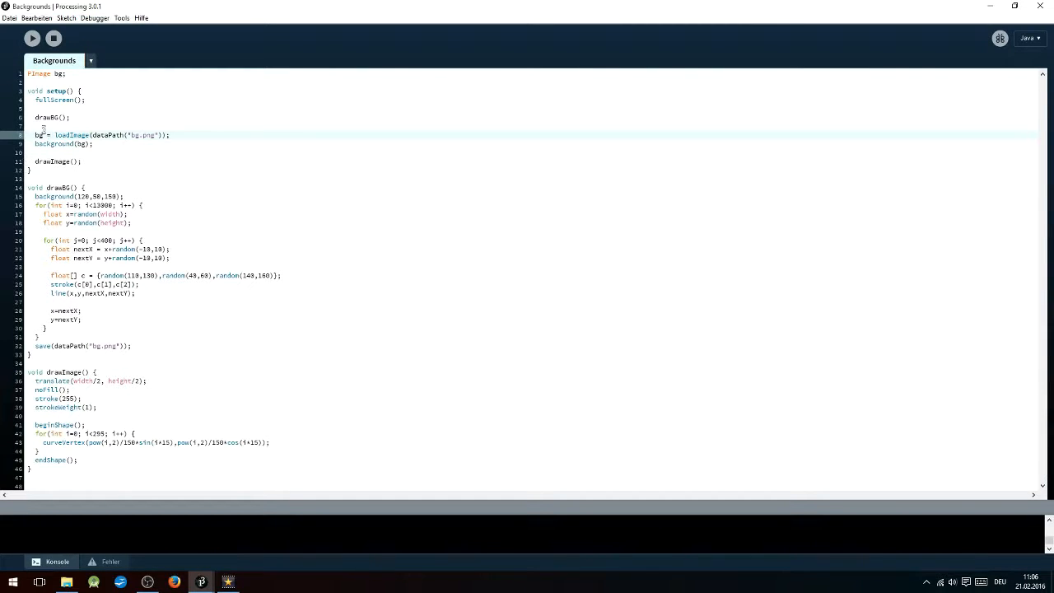
Run the sketch to confirm the saved bg.png loads as the background
left_click(33, 37)
type("//")
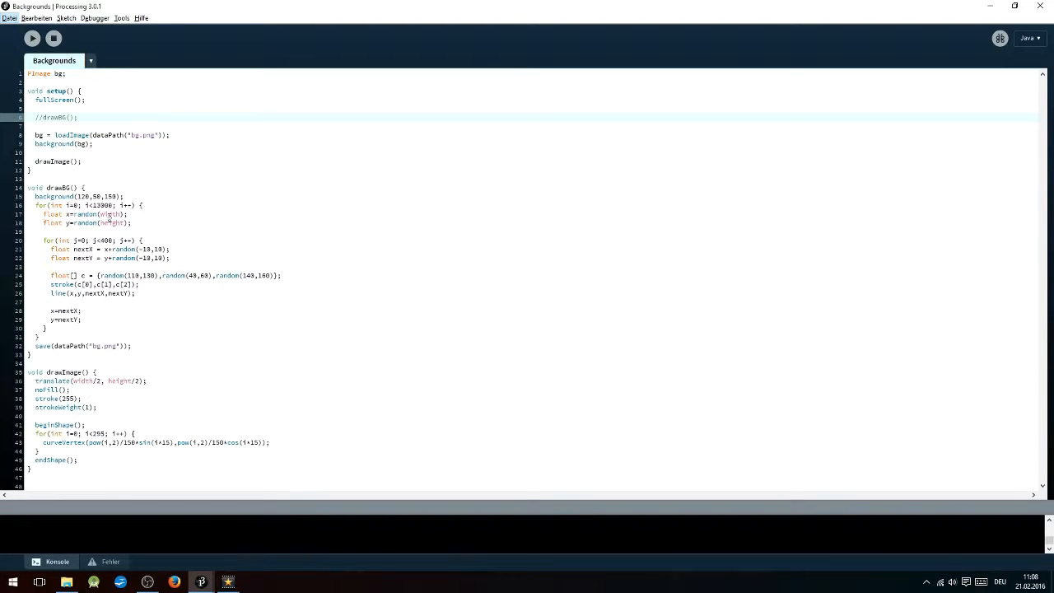
Run the sketch to see the white spiral shape over the cached purple background
left_click(31, 38)
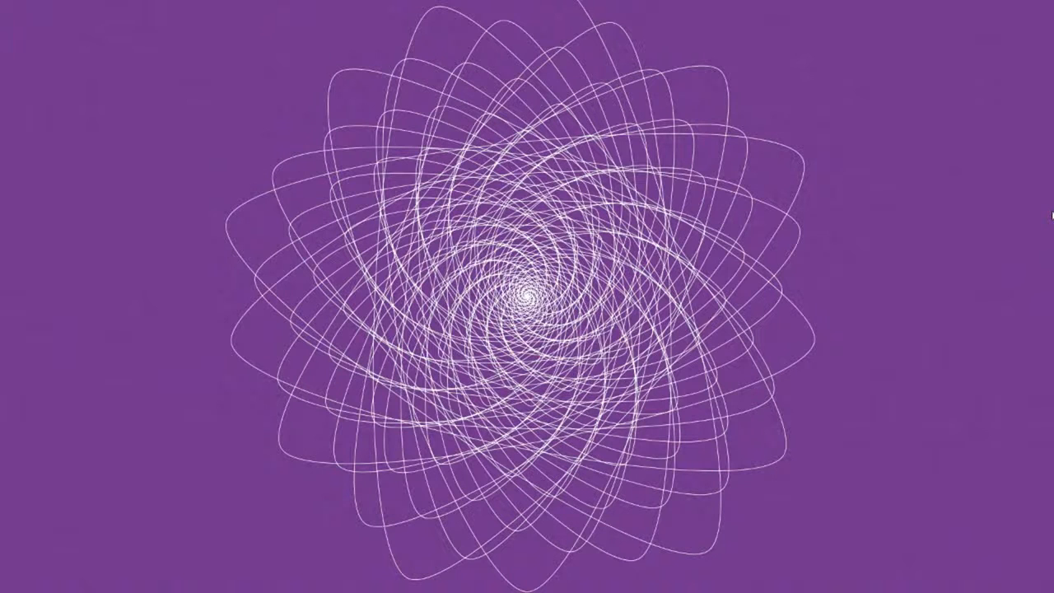